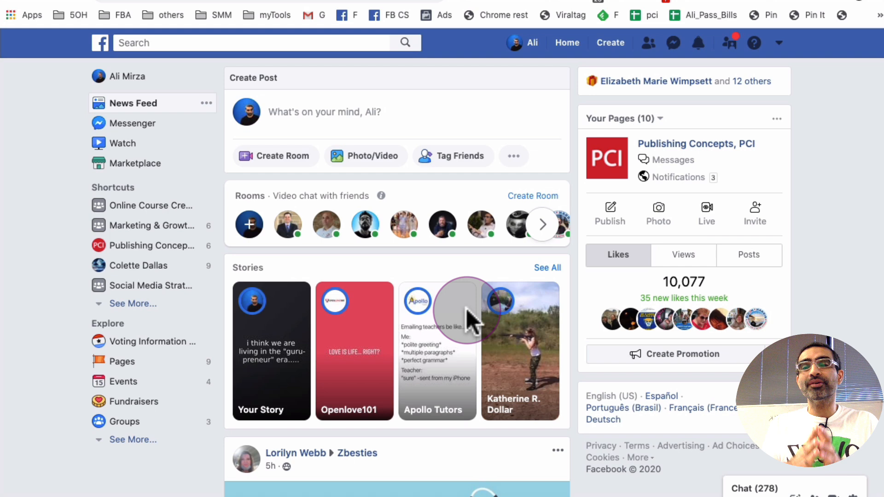
mouse_move(525, 315)
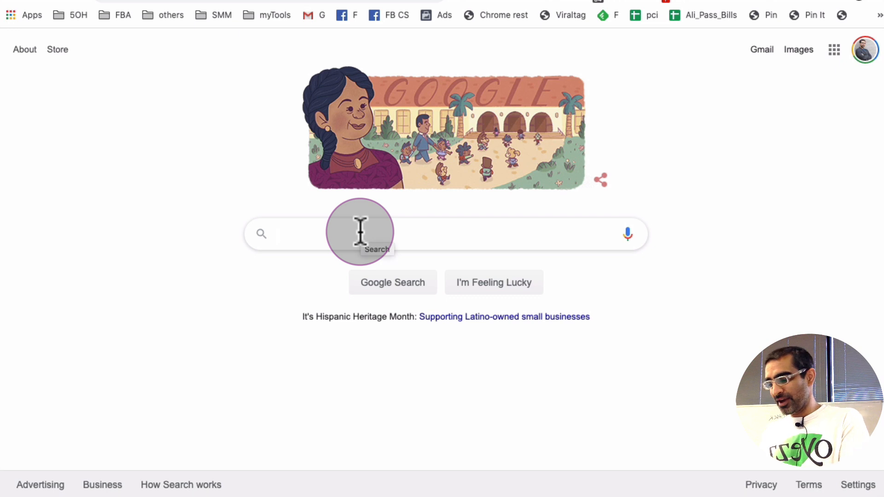
Search Google for 'facebook creator studio' and follow the Creator Studio result
click(361, 233)
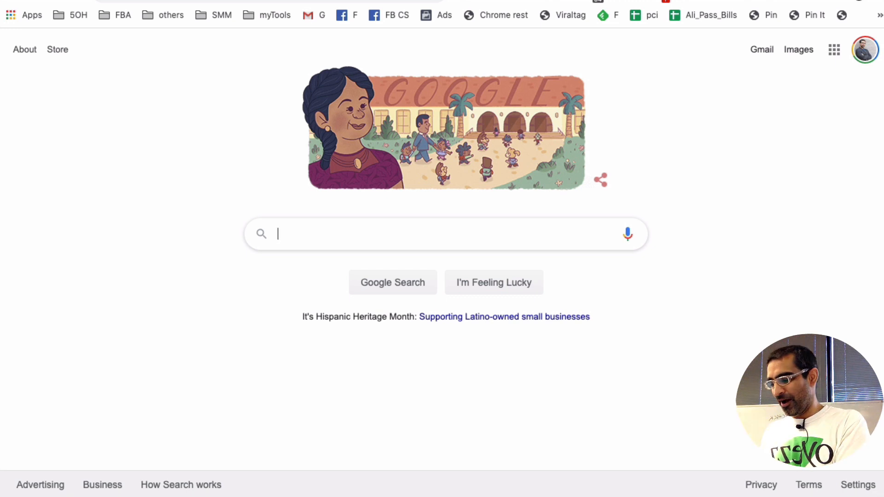
text(facebook crea)
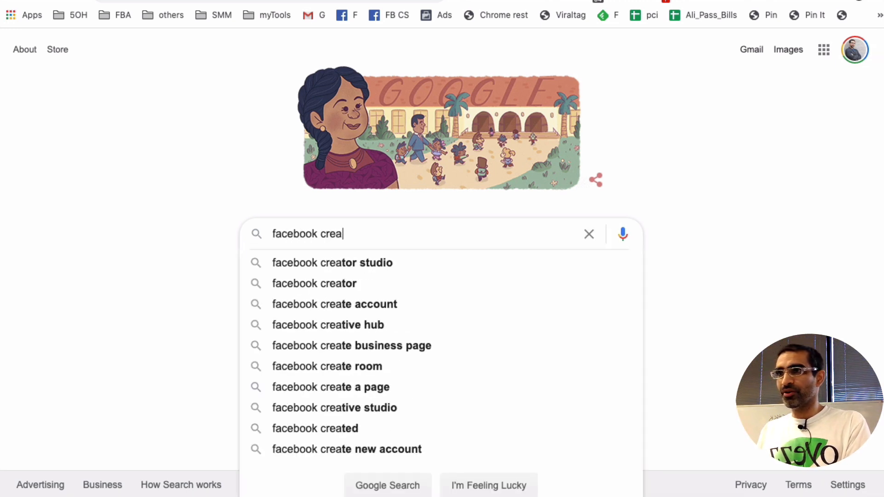
click(332, 262)
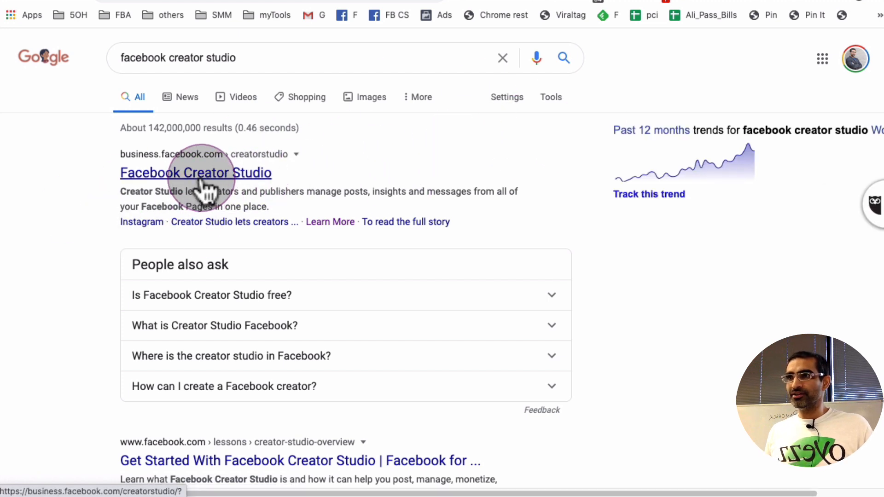
click(196, 173)
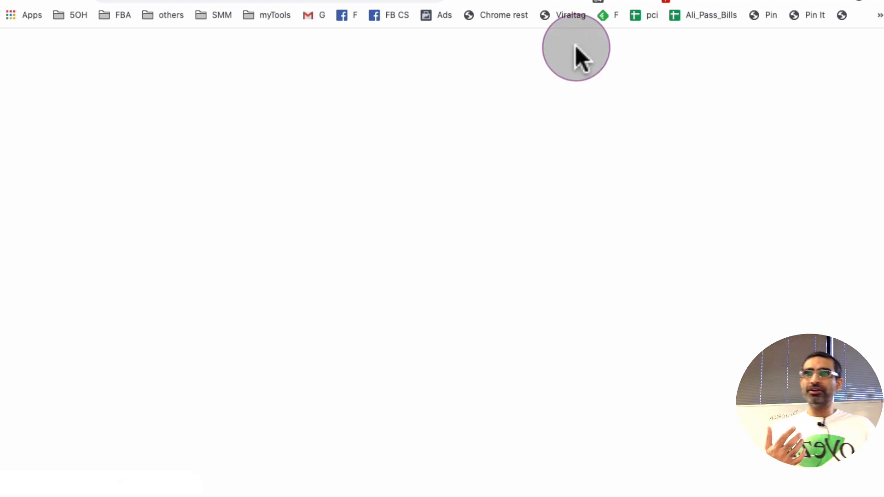
Switch Creator Studio to Facebook content and open its Home dashboard
click(567, 42)
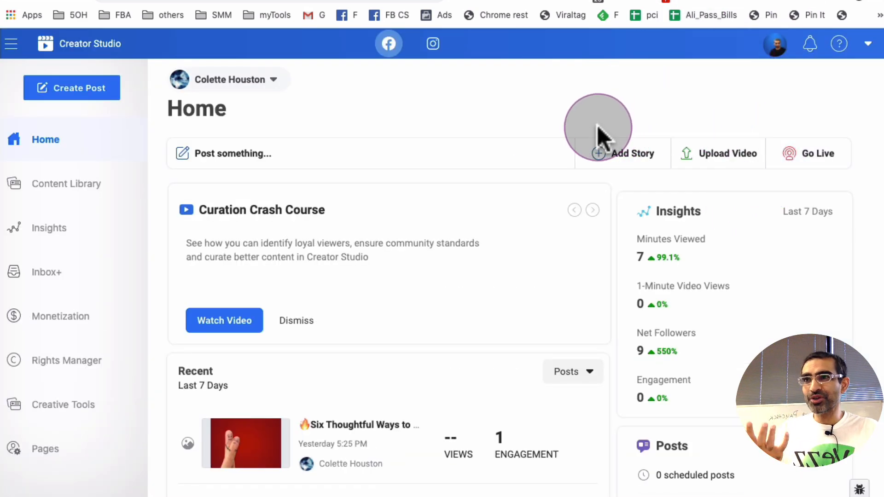
mouse_move(454, 113)
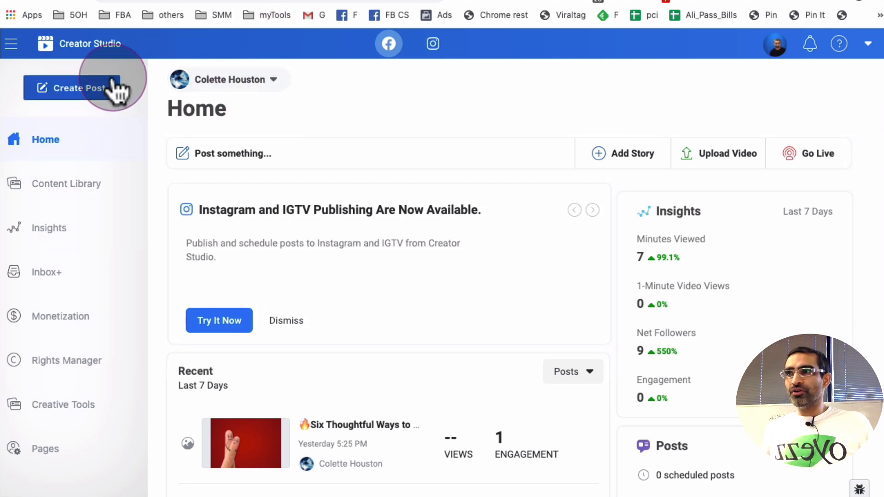
mouse_move(339, 103)
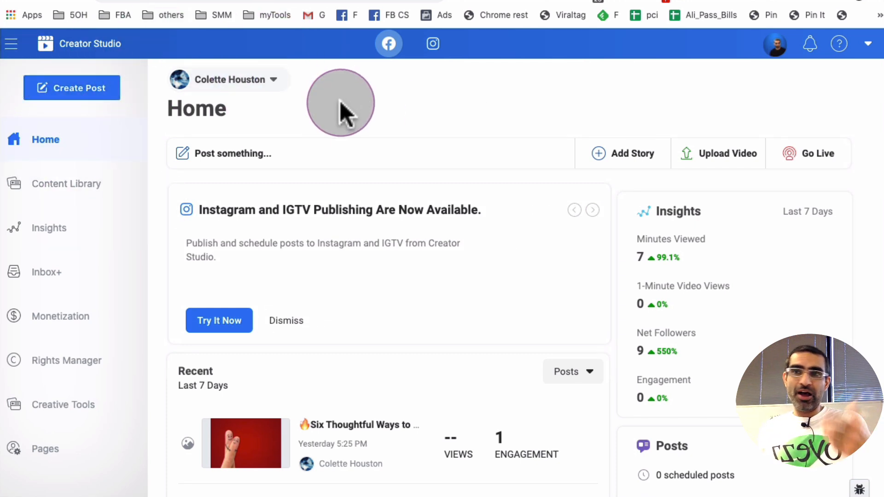
mouse_move(180, 78)
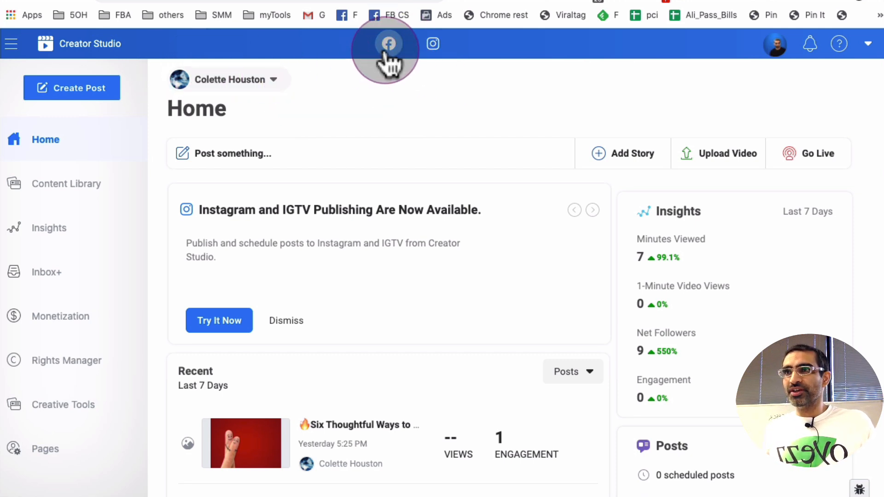
click(388, 43)
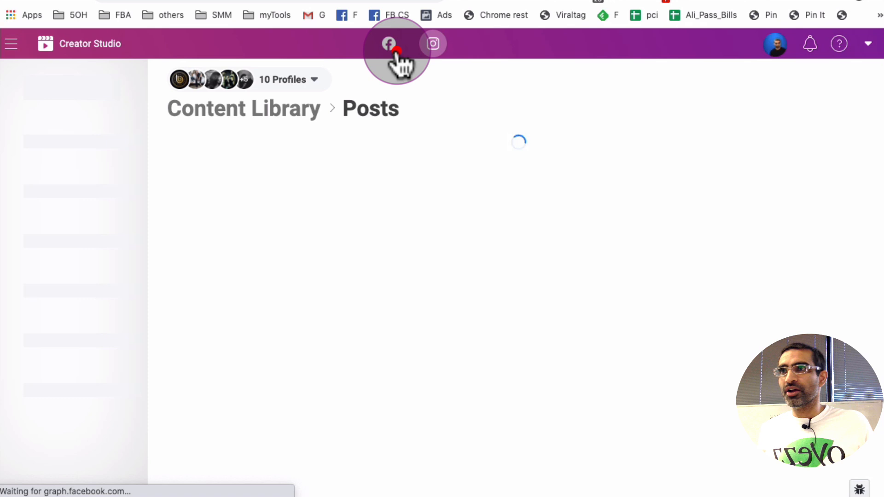
click(388, 43)
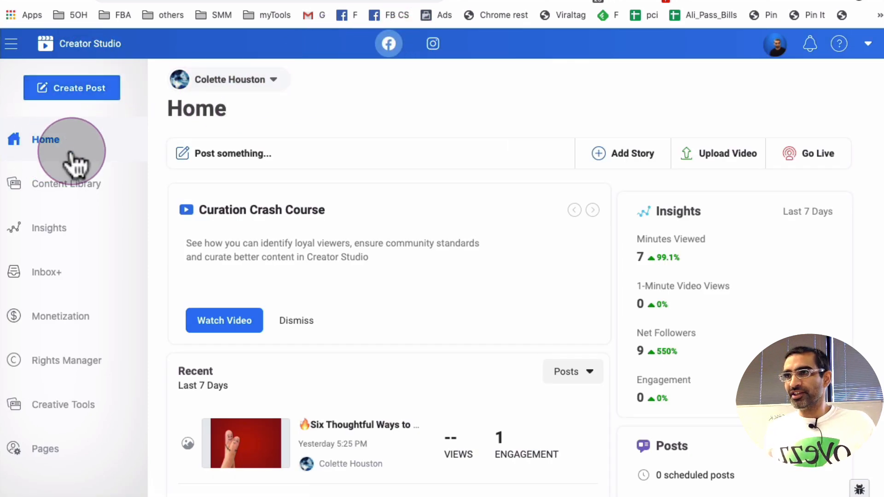
Choose Add Story from the Create Post menu to list the available Pages
click(72, 87)
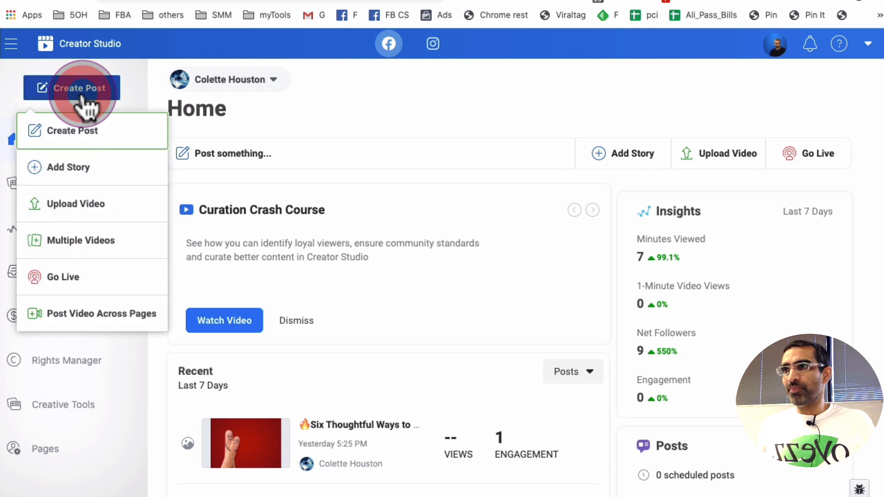
mouse_move(43, 167)
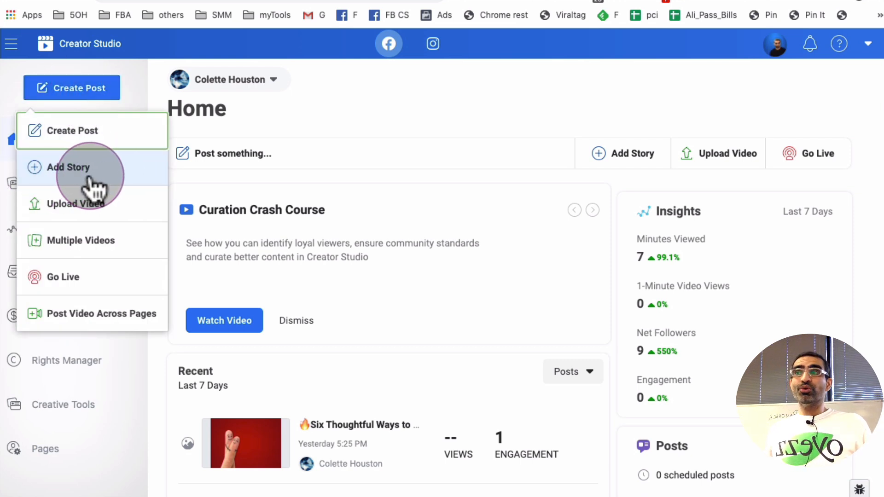
click(592, 210)
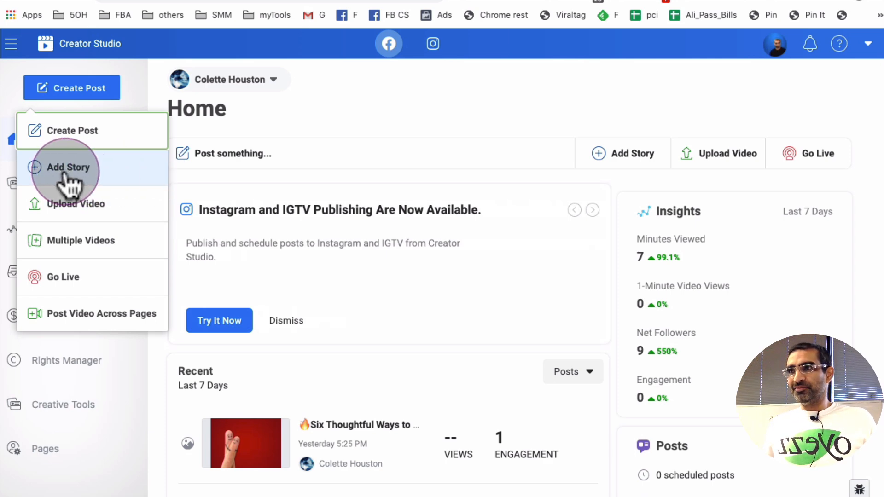
click(69, 166)
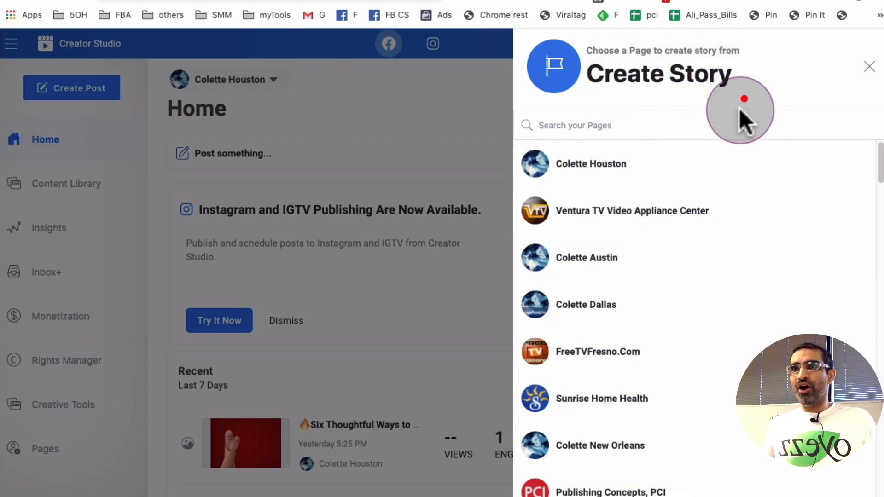
Select the Ventura TV Video Appliance Center page and start a text story
click(632, 210)
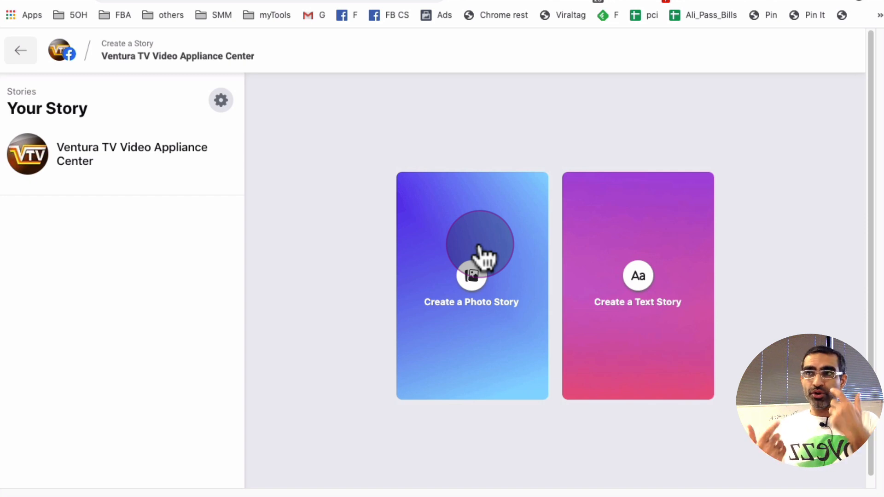
mouse_move(494, 251)
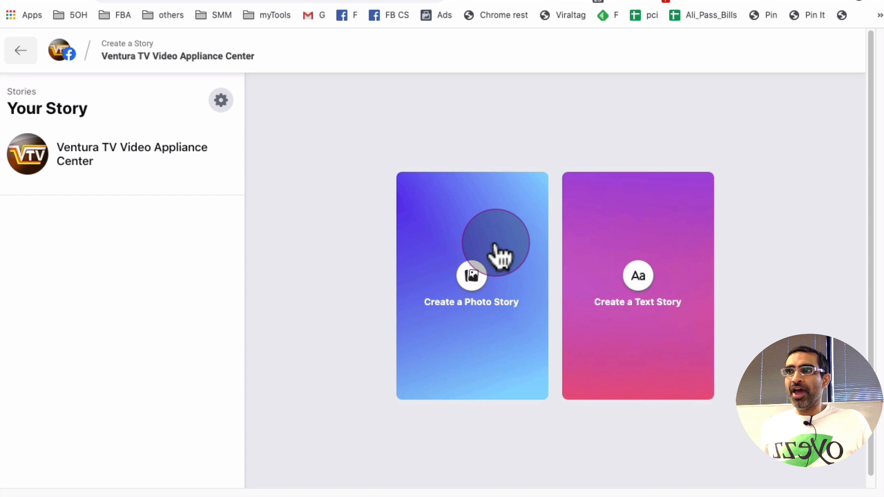
mouse_move(479, 319)
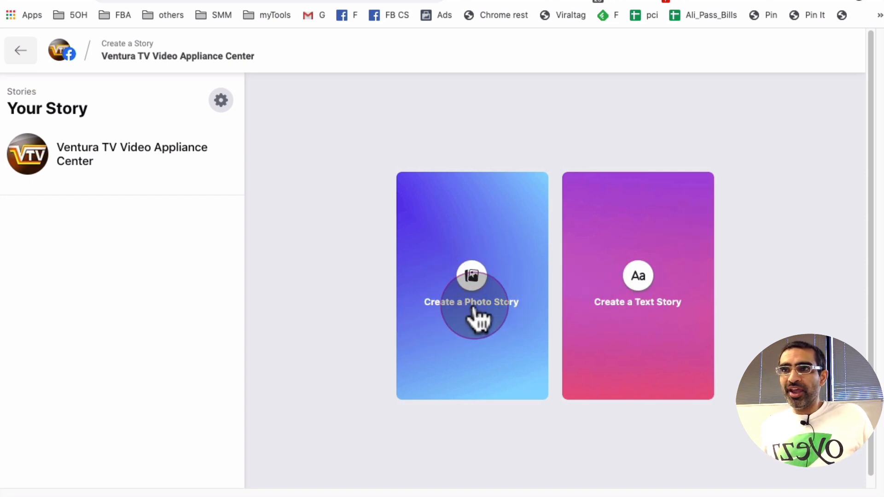
mouse_move(658, 321)
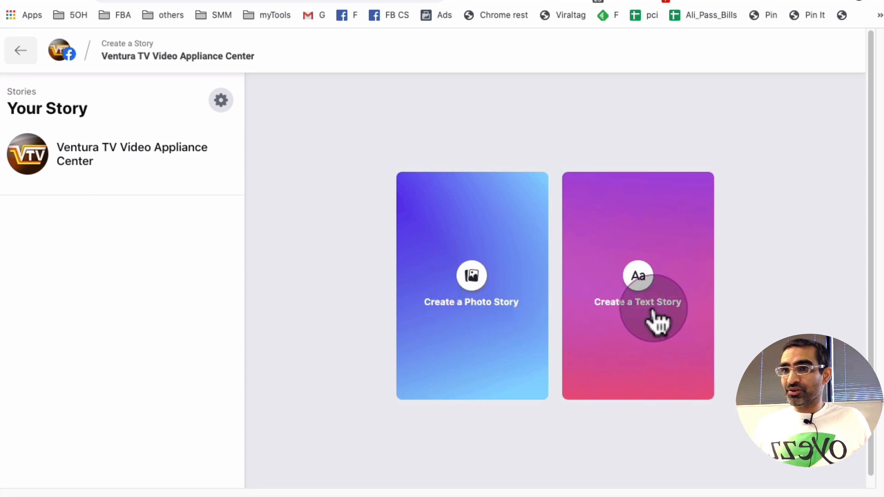
mouse_move(490, 276)
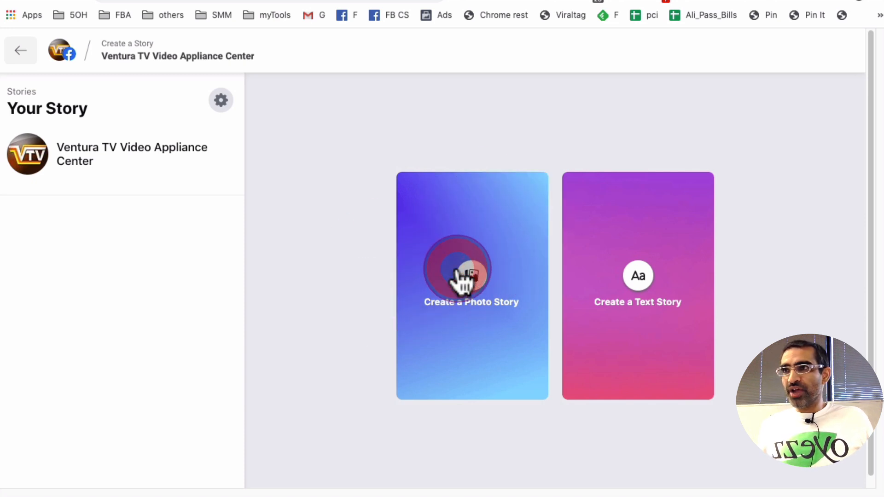
click(471, 276)
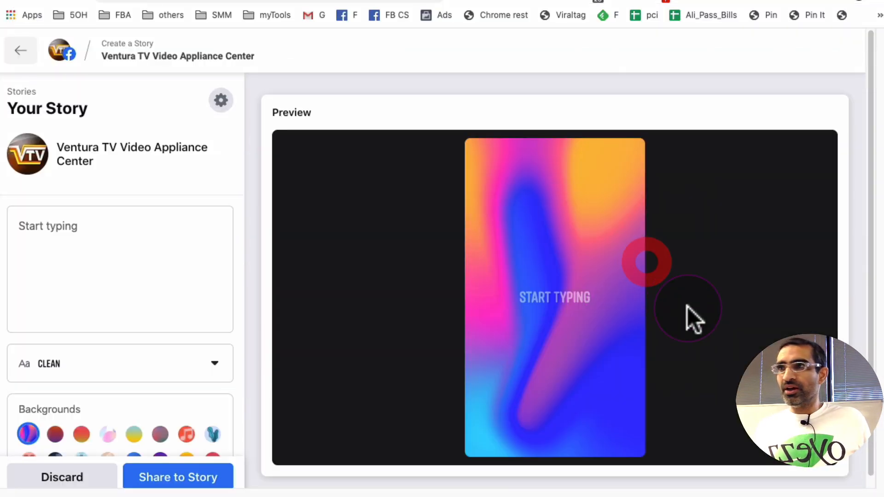
Enter 'We only carry the best brands on the market!' and set the font to Simple
click(113, 237)
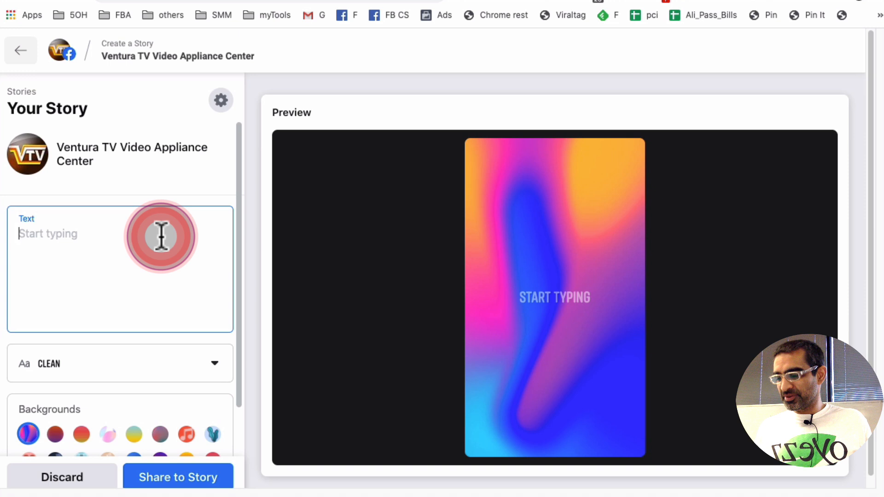
text(We only carry the best brands on the market)
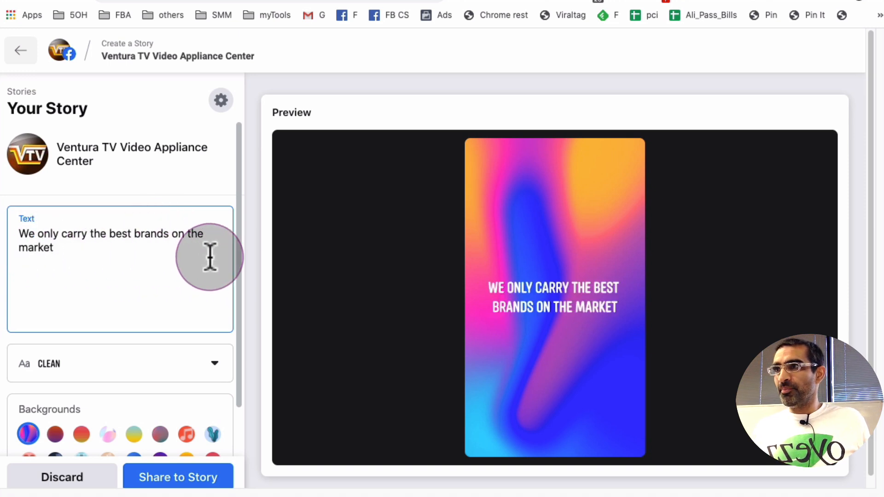
text(!)
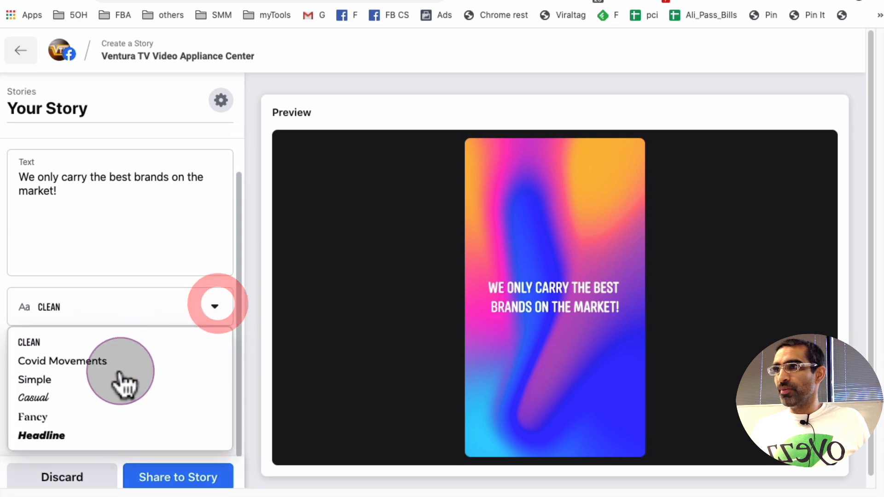
click(62, 361)
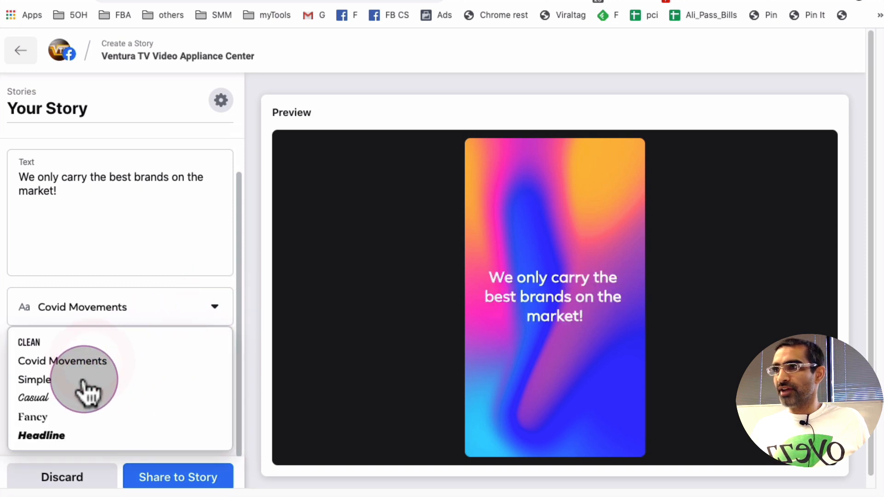
click(41, 435)
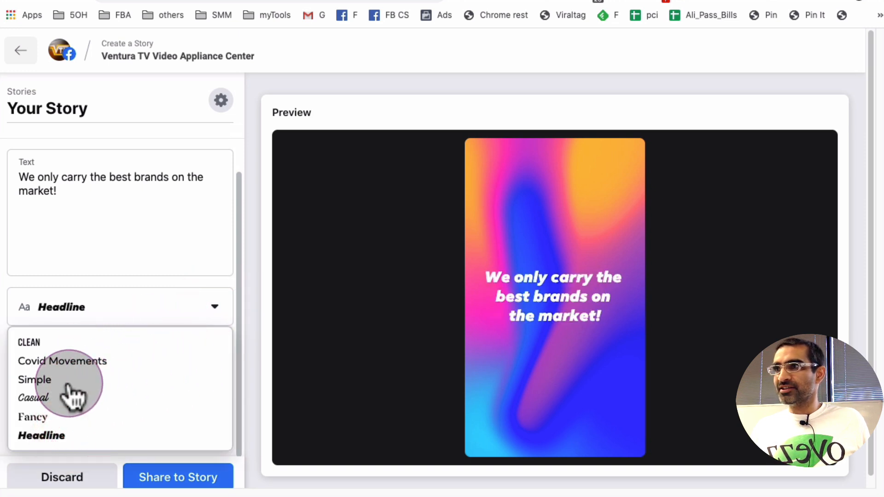
click(34, 379)
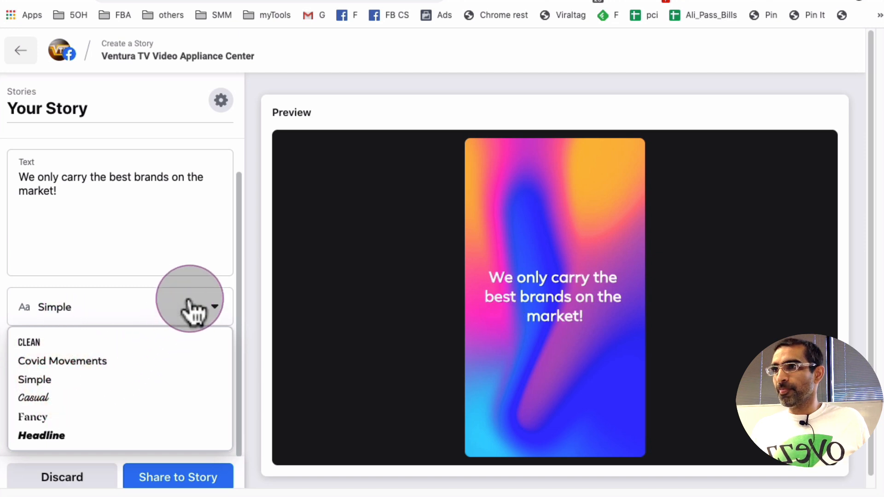
click(214, 307)
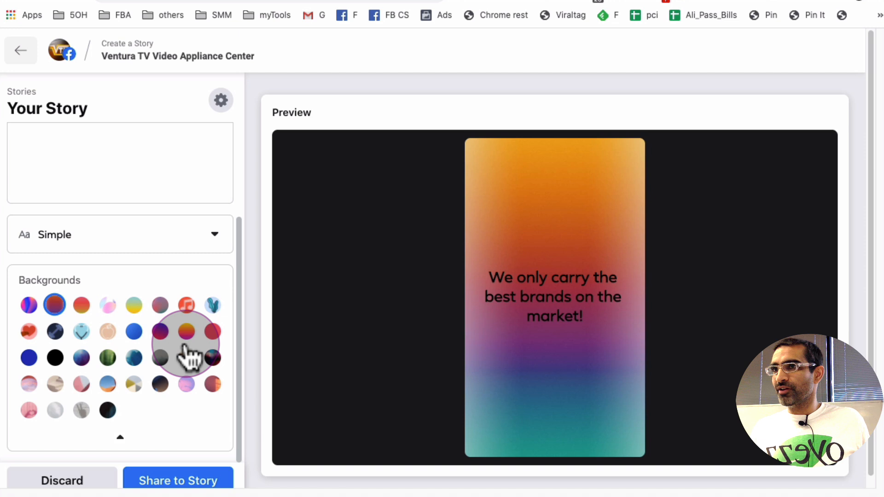
Apply the sofa living-room background and bring up Story Privacy
click(186, 336)
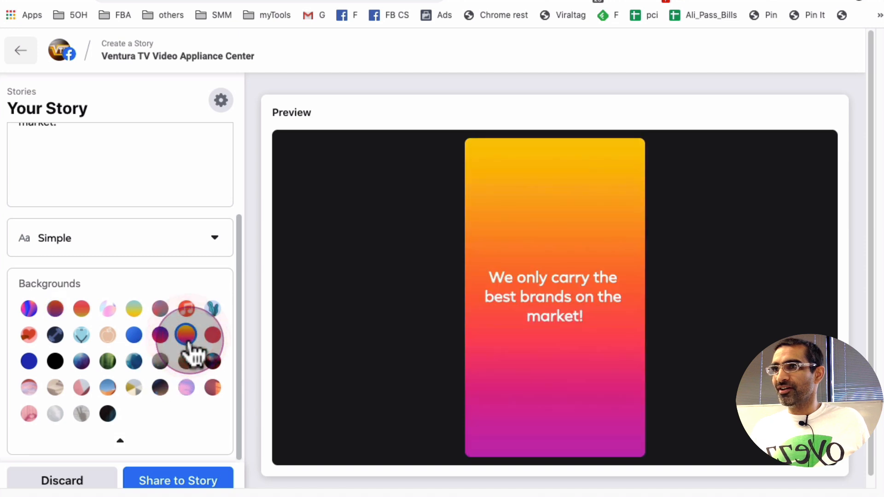
click(212, 335)
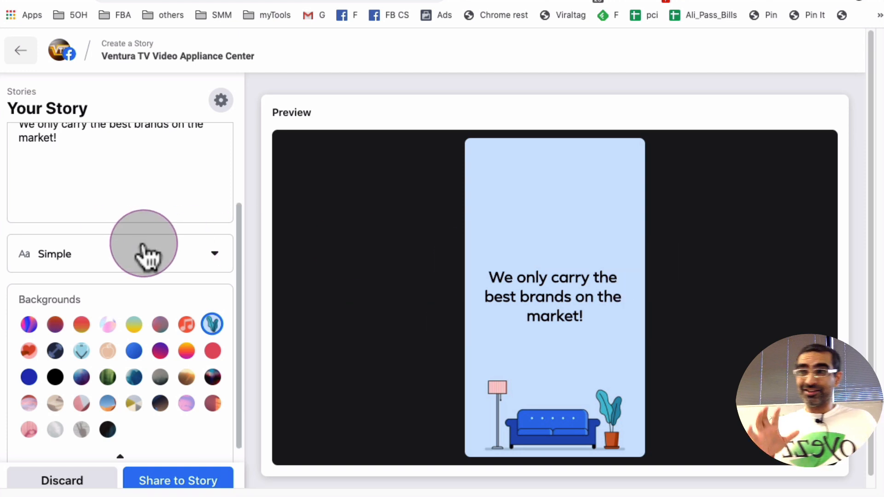
click(178, 481)
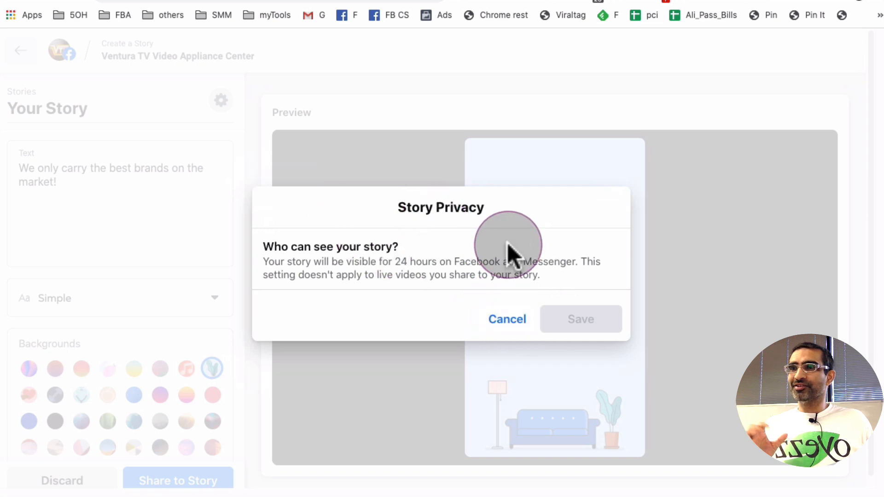
mouse_move(506, 319)
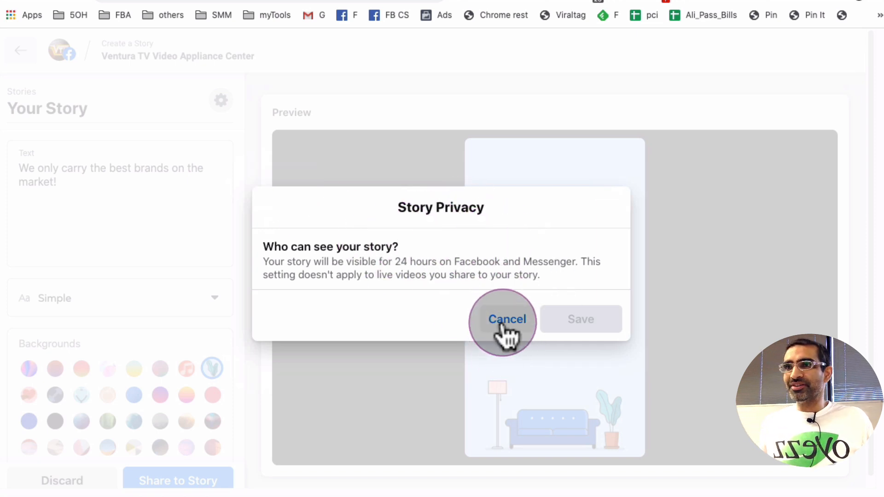
Cancel Story Privacy without changes and share the text story
click(507, 319)
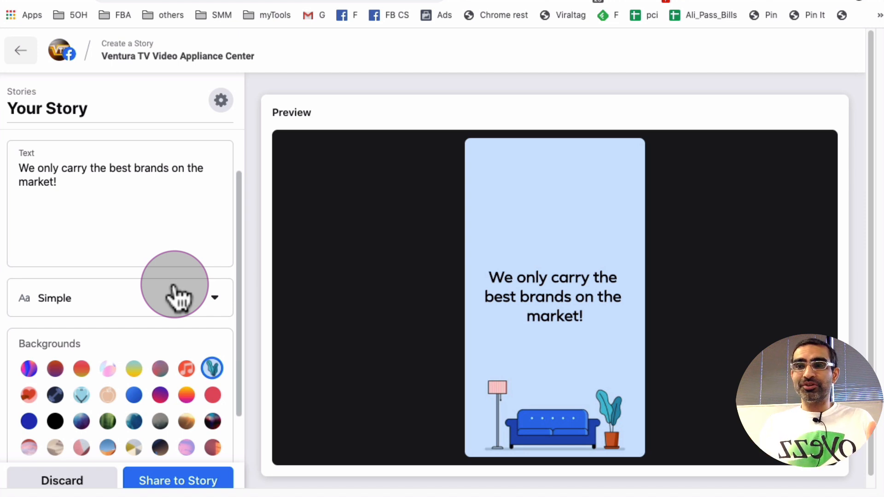
mouse_move(177, 298)
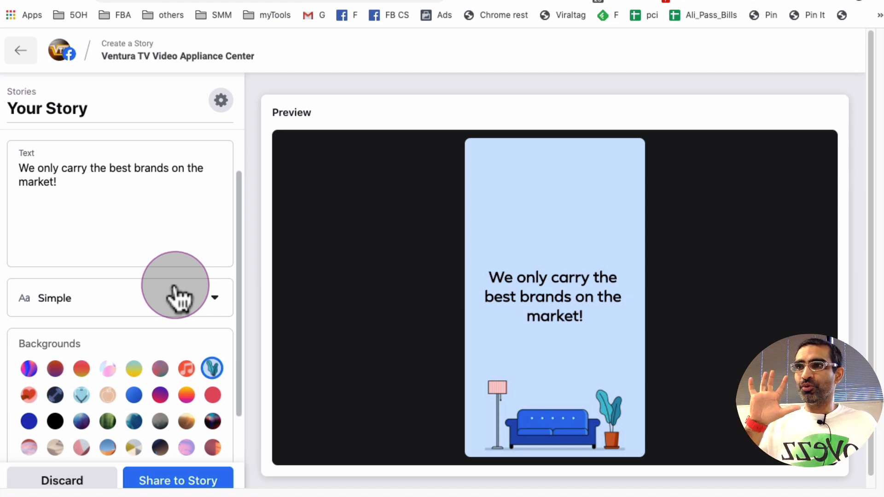
scroll(down, 3)
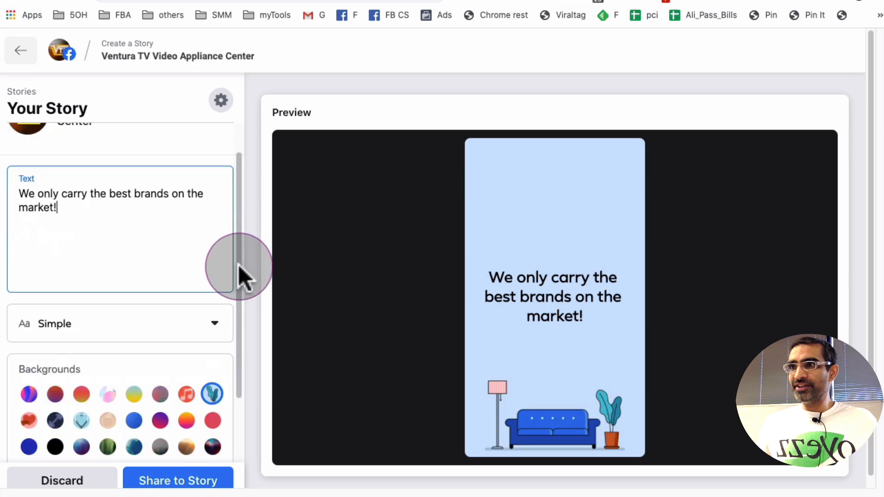
scroll(down, 3)
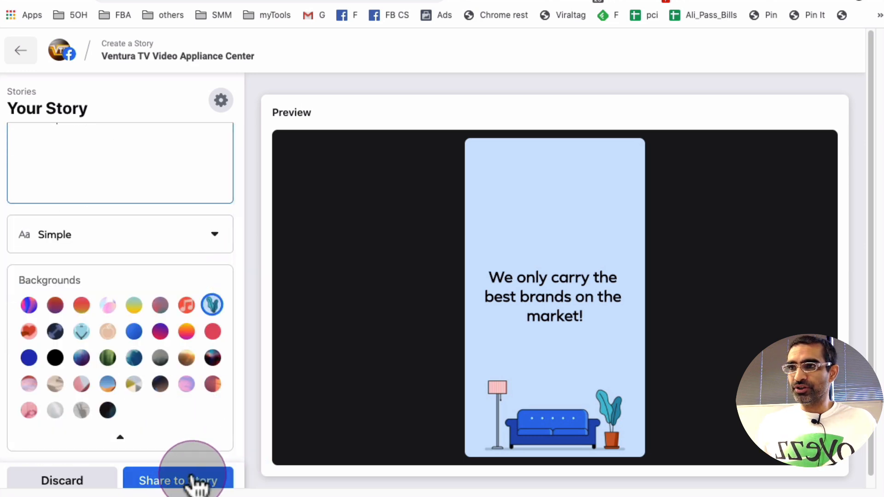
click(179, 480)
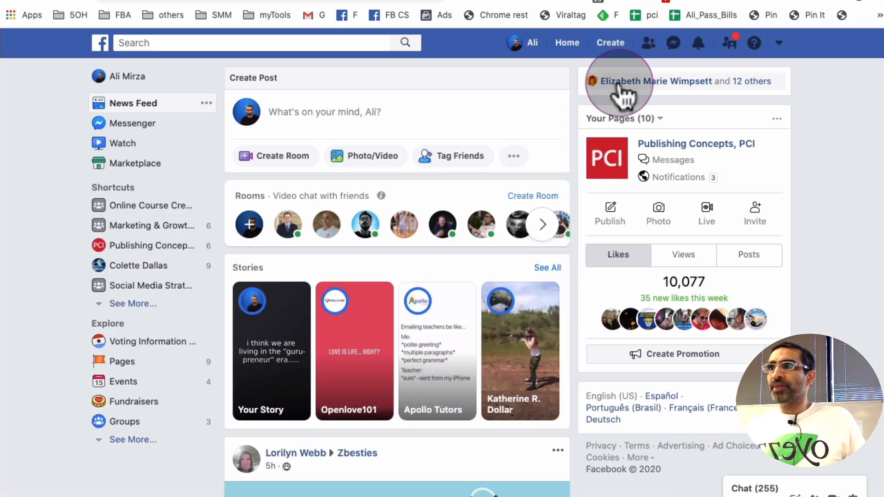
Go from the News Feed to the Ventura TV Video Appliance Center page
click(133, 304)
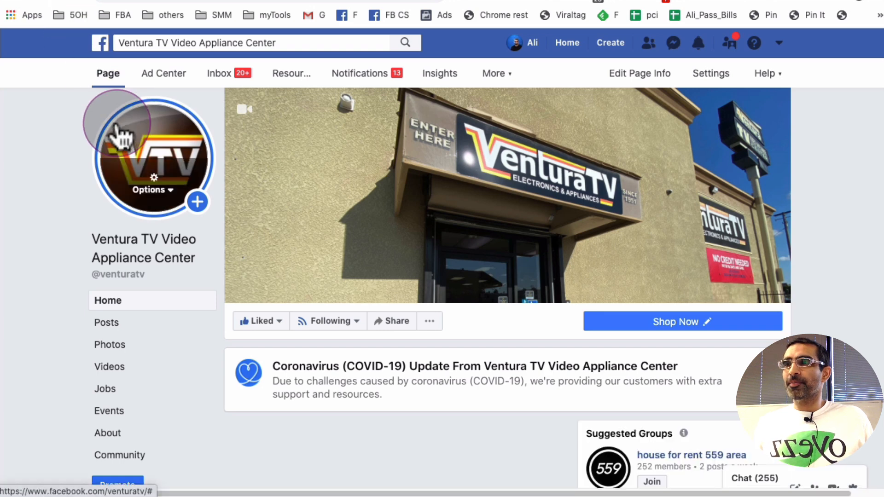
scroll(down, 3)
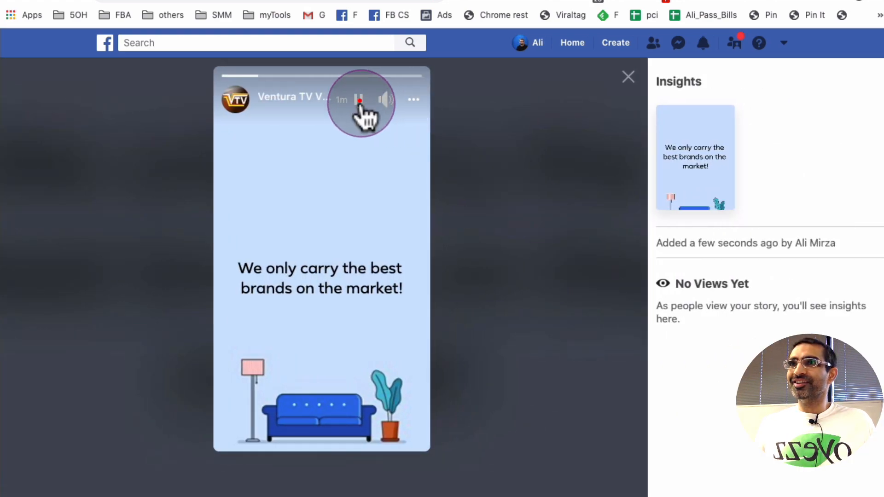
Watch and pause the new sofa story, then switch Creator Studio to Instagram
click(359, 100)
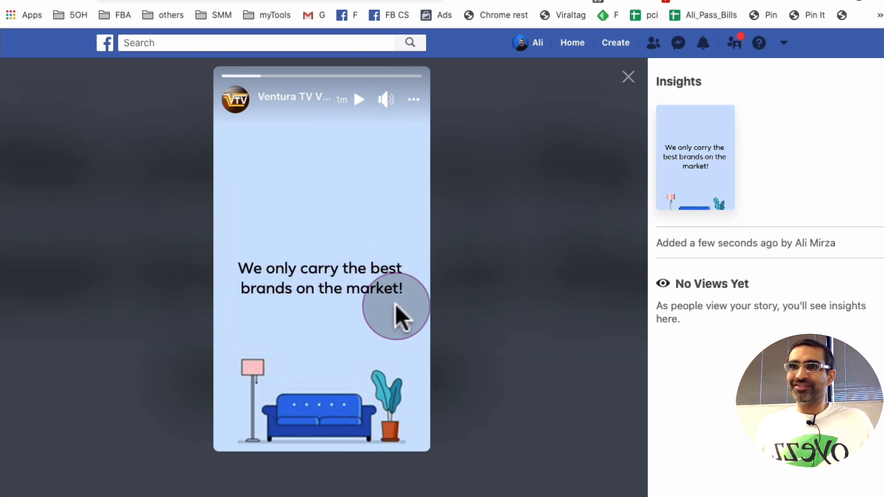
click(628, 77)
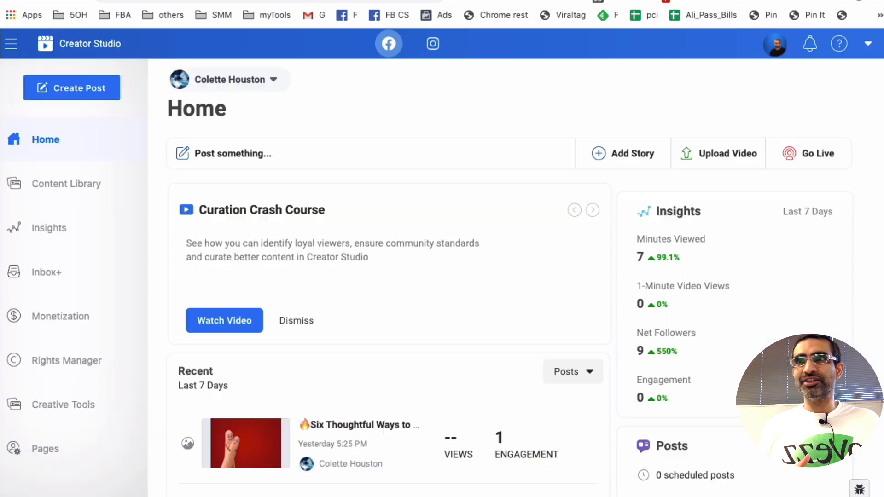
click(432, 43)
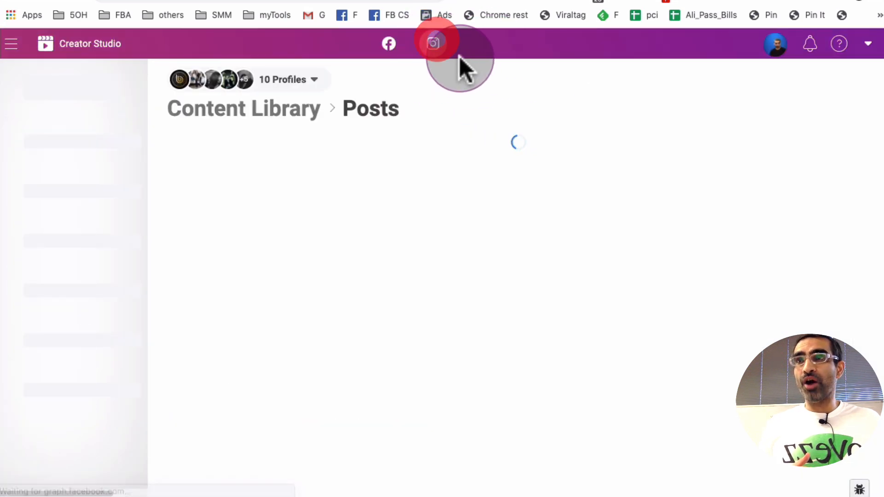